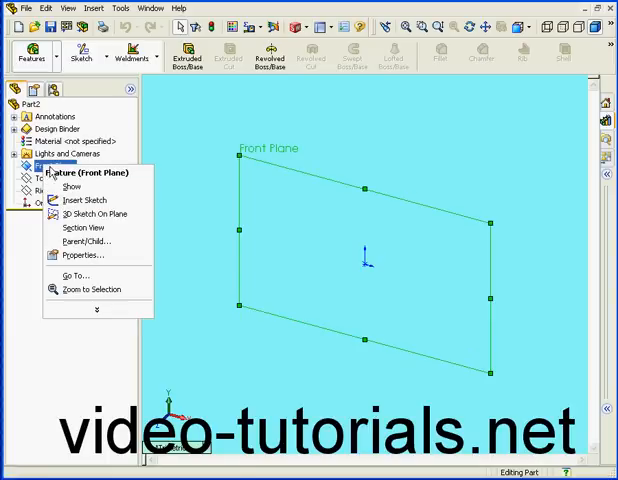
Step: Sketch a rectangle around the origin on the Front Plane with a corner-to-corner centerline
{"action": "left_click", "coordinate": [83, 200]}
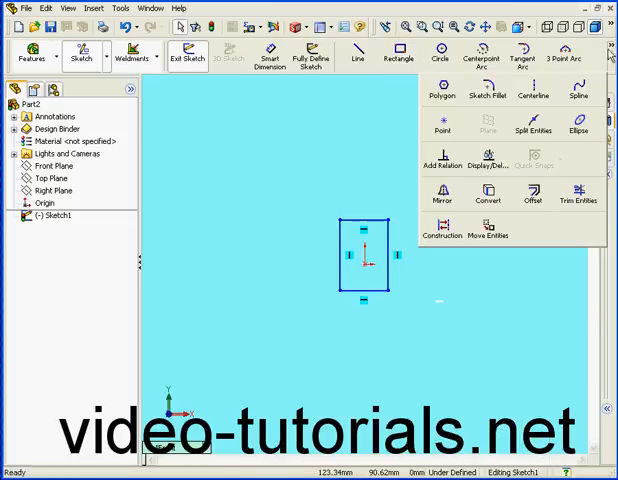
{"action": "left_click", "coordinate": [357, 55]}
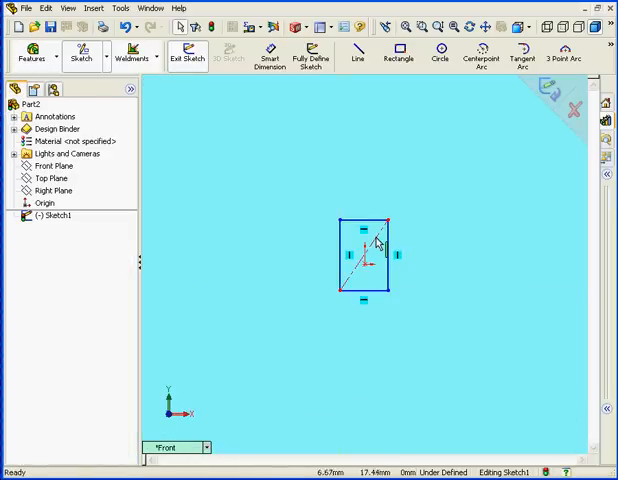
{"action": "left_click", "coordinate": [368, 255]}
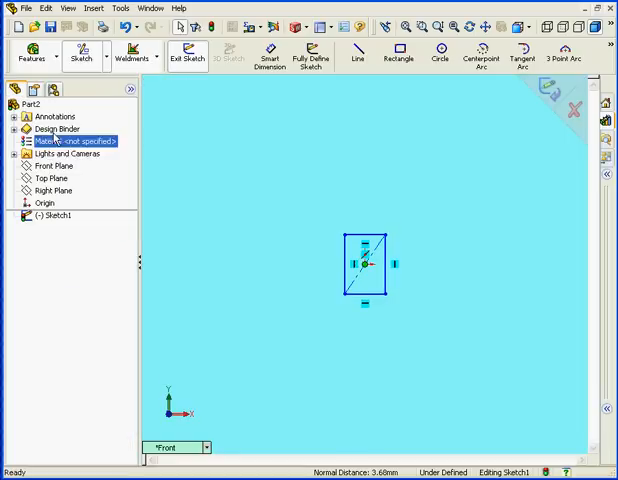
Step: Dimension the rectangle with Smart Dimension to 40 mm tall and 20 mm wide
{"action": "left_click", "coordinate": [271, 57]}
{"action": "type", "text": "40"}
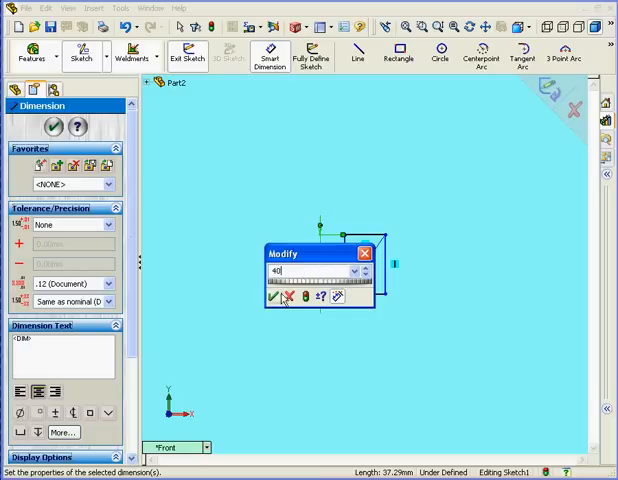
{"action": "left_click", "coordinate": [273, 298]}
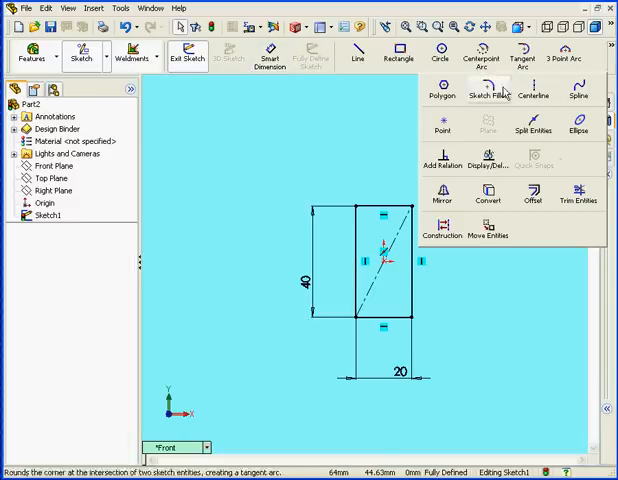
Step: Fillet the rectangle's corners with a 5 mm sketch fillet radius
{"action": "left_click", "coordinate": [486, 76]}
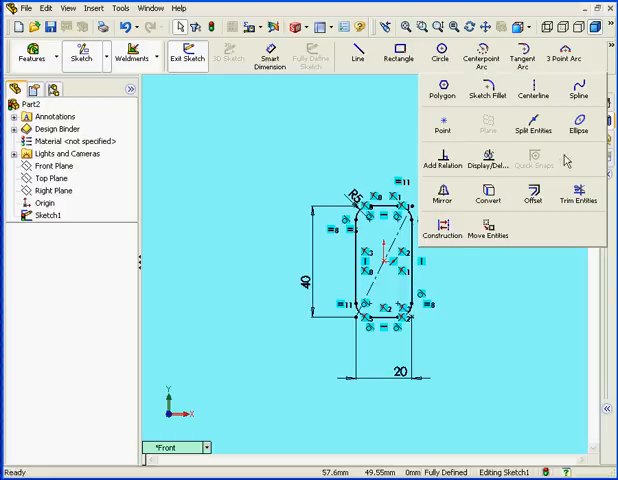
{"action": "left_click", "coordinate": [532, 202]}
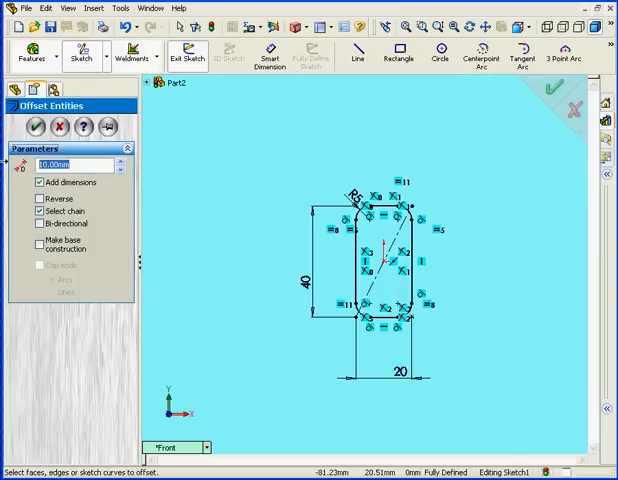
Step: Set the offset distance for the rounded outline to 2 mm
{"action": "type", "text": "2"}
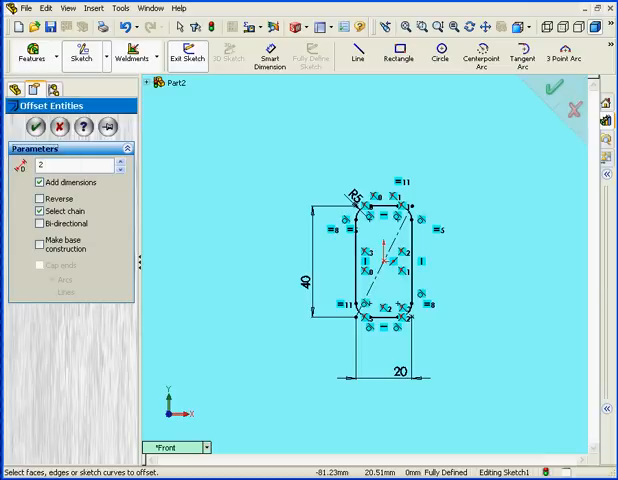
{"action": "left_click", "coordinate": [38, 184]}
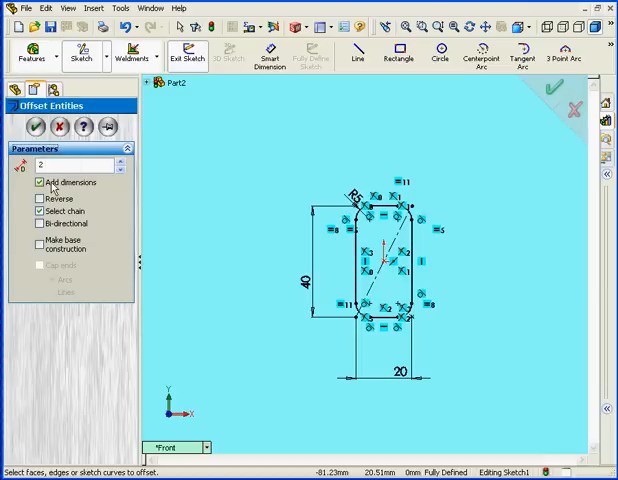
{"action": "mouse_move", "coordinate": [88, 216]}
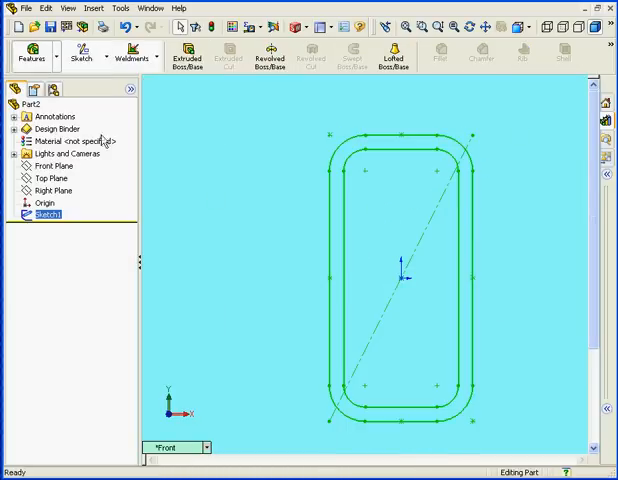
Step: Show the 40, 20, R5 and 2 feature dimensions from the Annotations menu
{"action": "right_click", "coordinate": [48, 116]}
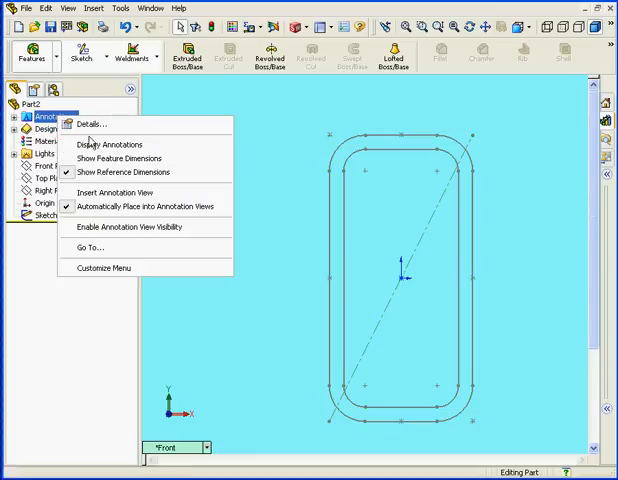
{"action": "left_click", "coordinate": [120, 158]}
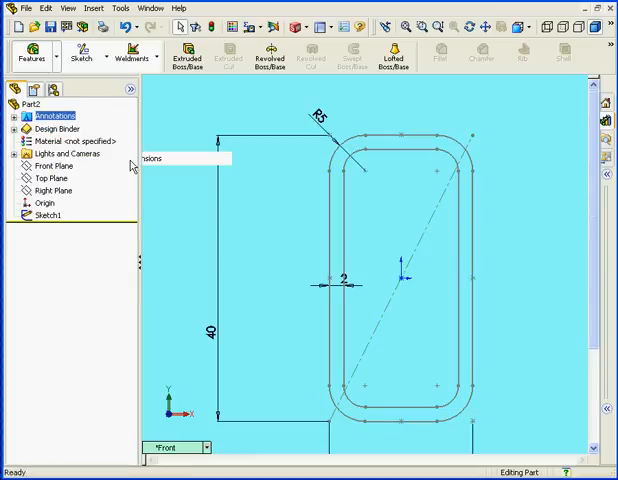
{"action": "mouse_move", "coordinate": [165, 190]}
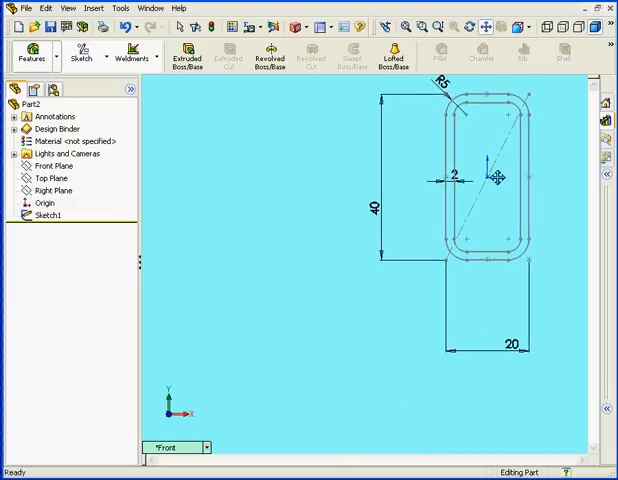
{"action": "mouse_move", "coordinate": [337, 183]}
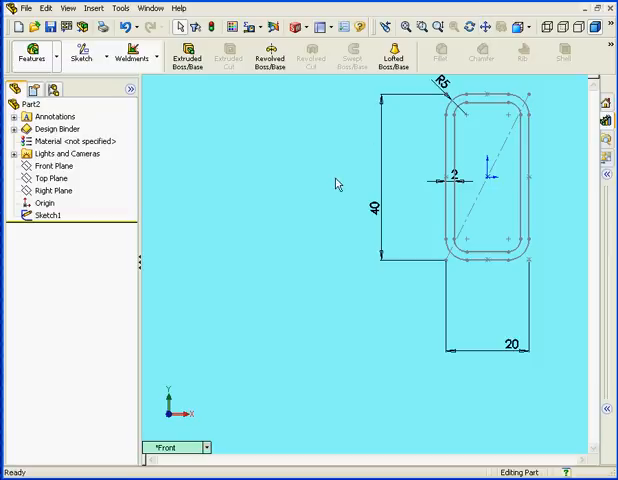
{"action": "left_click", "coordinate": [8, 8]}
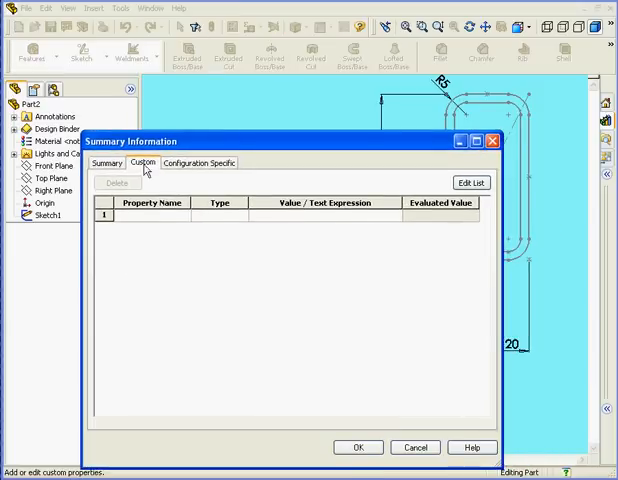
Step: Add a Description text property linking the dimensions, evaluating to 'Profile 40x20x2'
{"action": "left_click", "coordinate": [150, 216]}
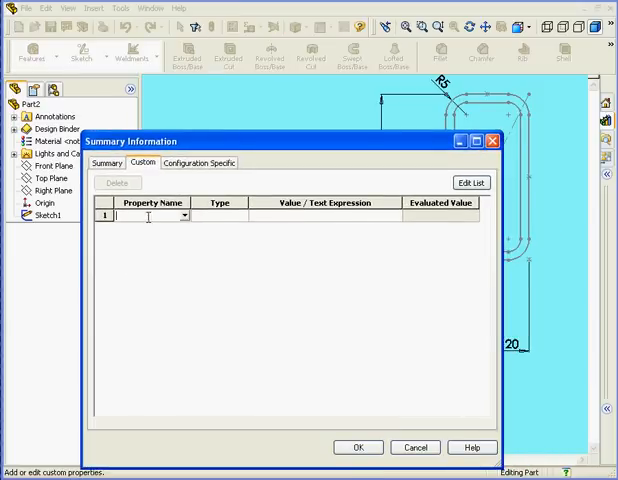
{"action": "left_click", "coordinate": [184, 215]}
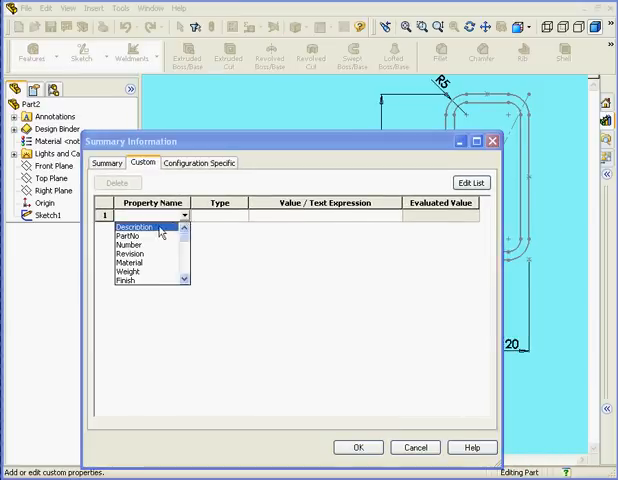
{"action": "left_click", "coordinate": [145, 223]}
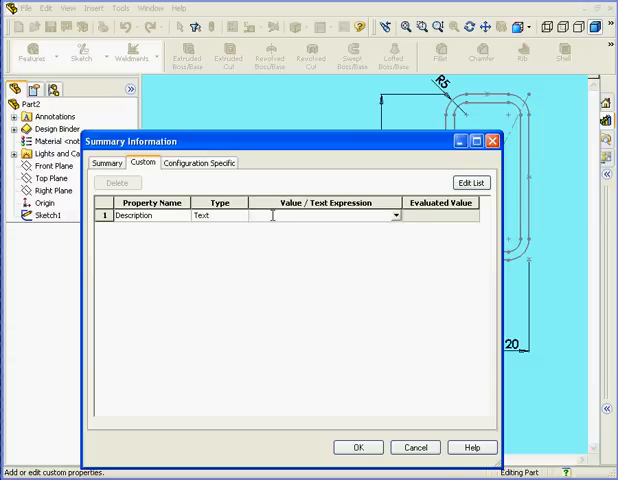
{"action": "type", "text": "Pr"}
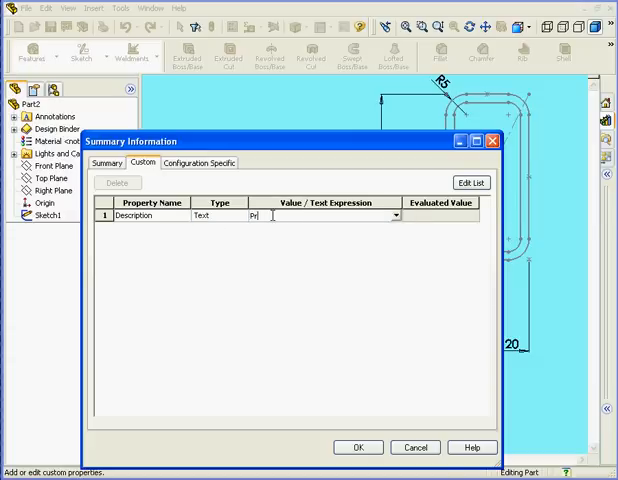
{"action": "type", "text": "ofile"}
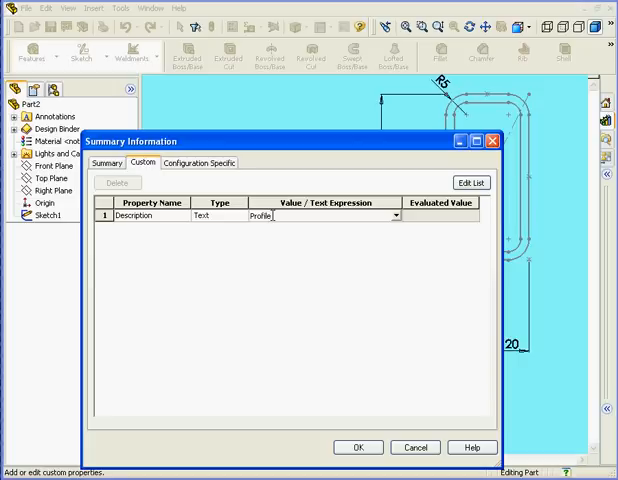
{"action": "left_click_drag", "start_coordinate": [285, 141], "coordinate": [270, 237]}
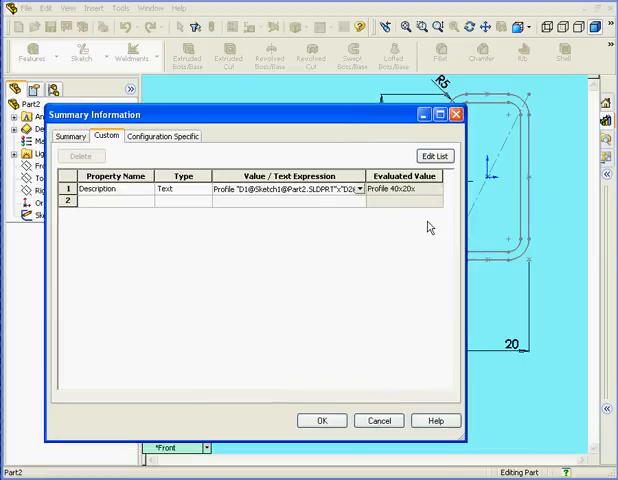
{"action": "left_click", "coordinate": [290, 191]}
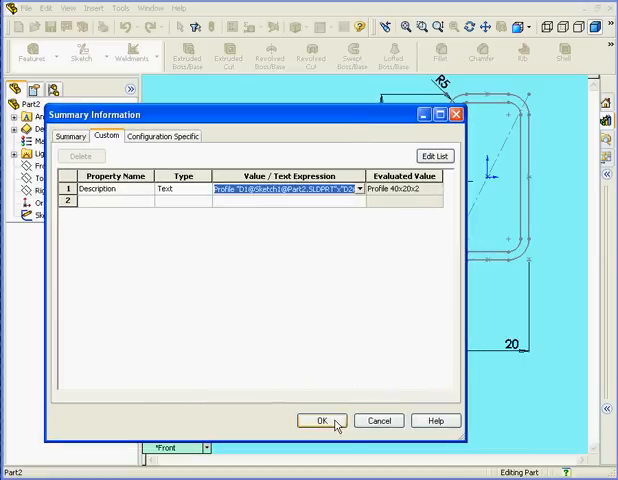
{"action": "left_click", "coordinate": [318, 420]}
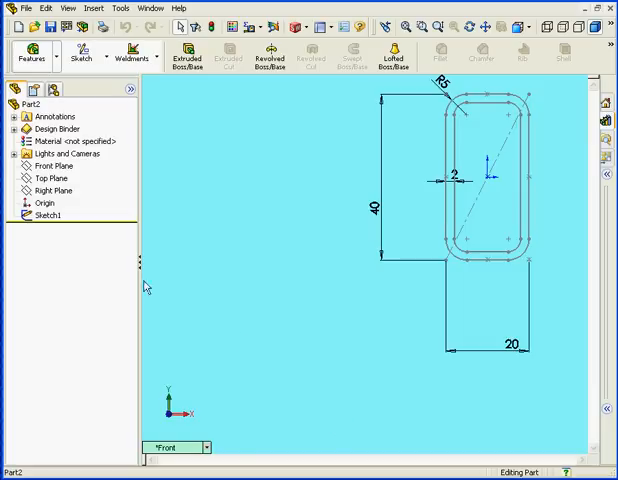
Step: Save Sketch1 as Lib Feat Part '40x20x2' in iso's new My Profiles folder
{"action": "left_click", "coordinate": [49, 215]}
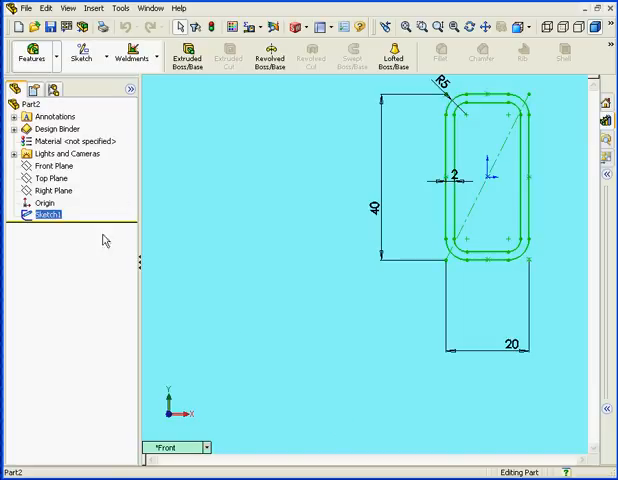
{"action": "mouse_move", "coordinate": [48, 27]}
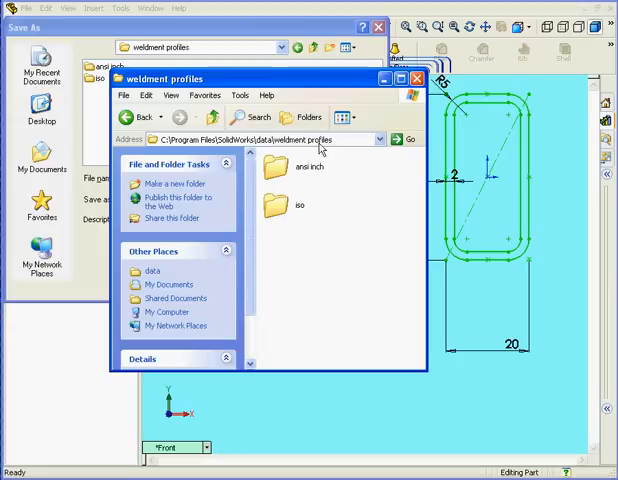
{"action": "left_click", "coordinate": [416, 78]}
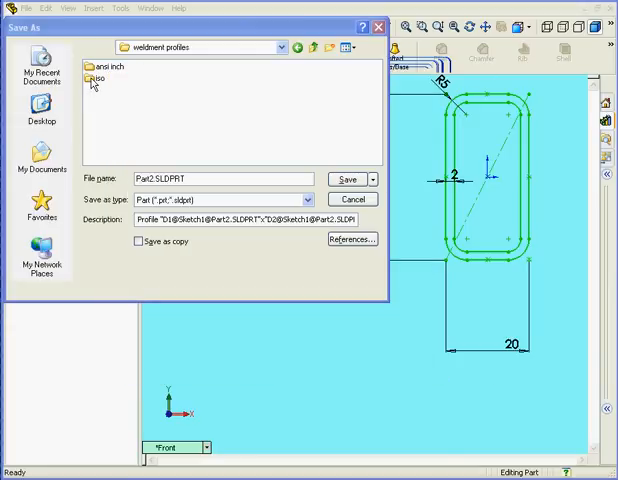
{"action": "double_click", "coordinate": [97, 82]}
{"action": "type", "text": "My Profiles"}
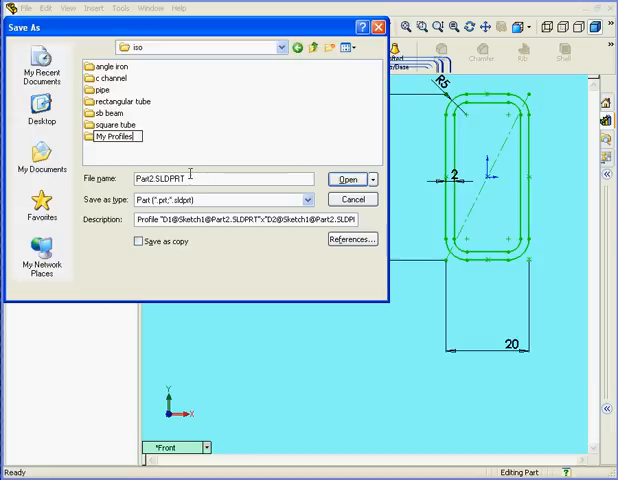
{"action": "double_click", "coordinate": [109, 136]}
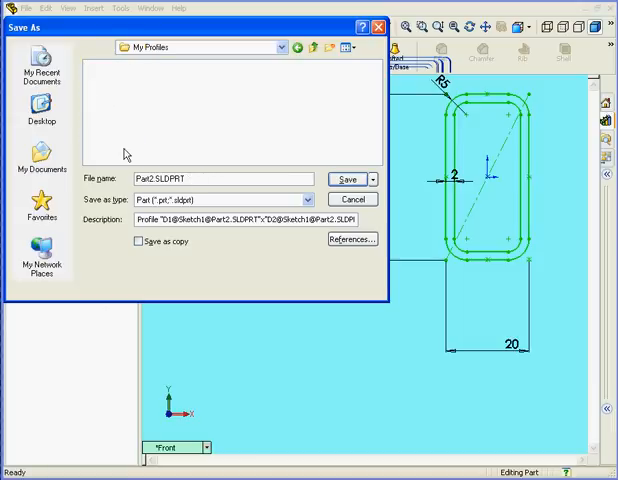
{"action": "left_click", "coordinate": [307, 199]}
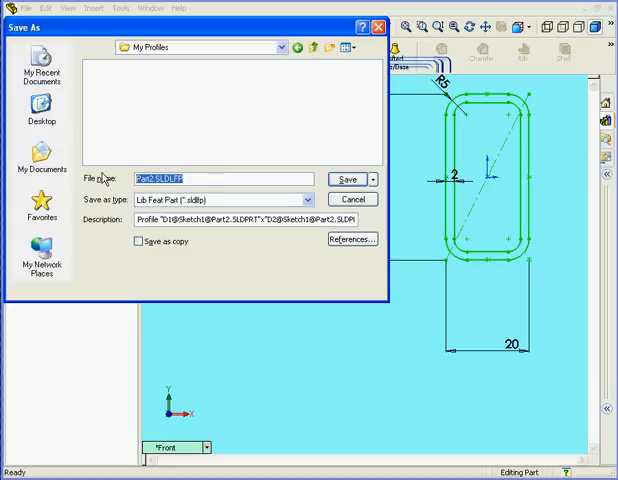
{"action": "type", "text": "40x20x2"}
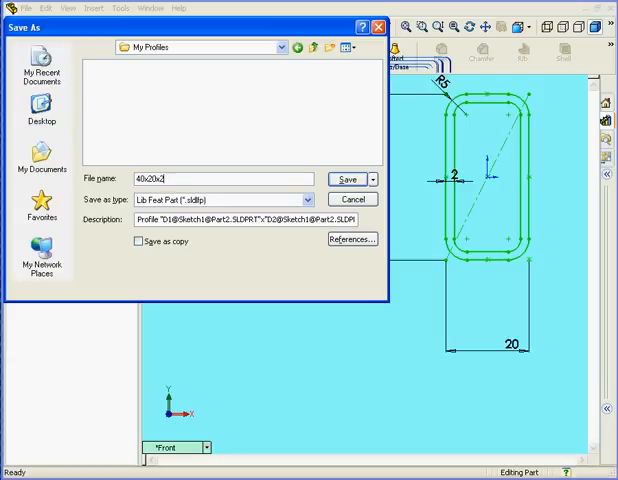
{"action": "left_click", "coordinate": [345, 178]}
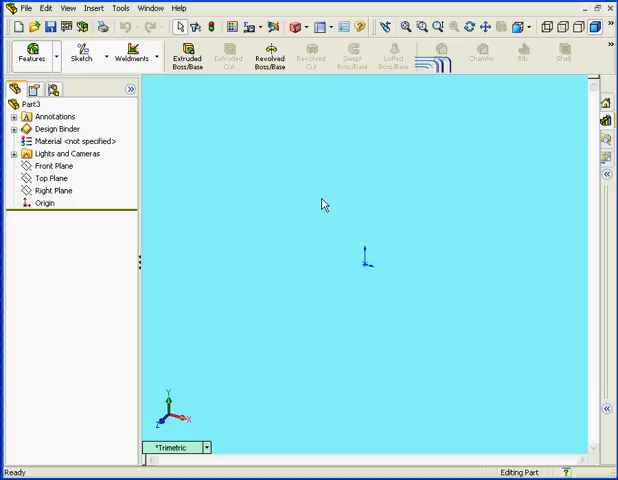
Step: On the Top Plane, sketch two perpendicular lines from the origin, vertical one 100 mm
{"action": "left_click", "coordinate": [80, 56]}
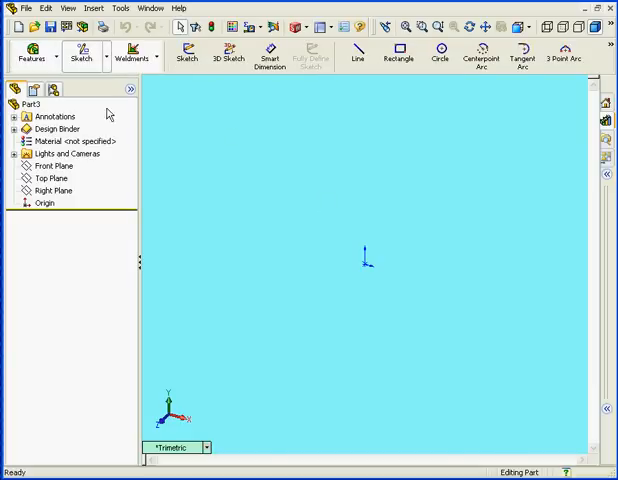
{"action": "left_click", "coordinate": [51, 178]}
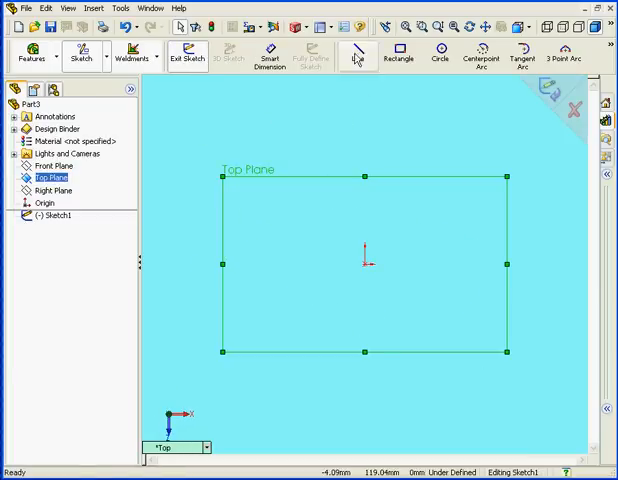
{"action": "left_click", "coordinate": [357, 57]}
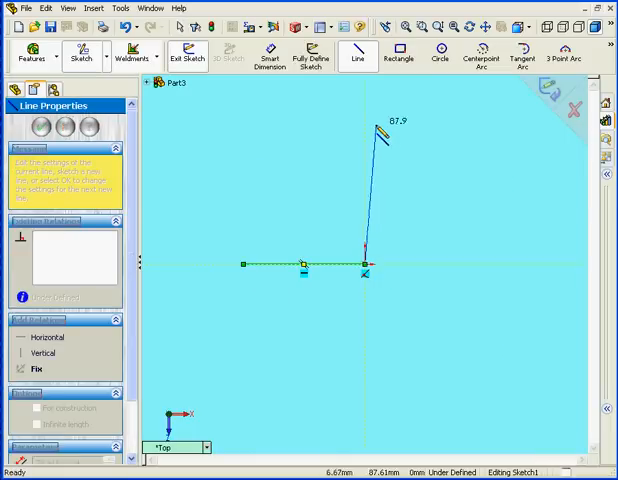
{"action": "right_click", "coordinate": [365, 125]}
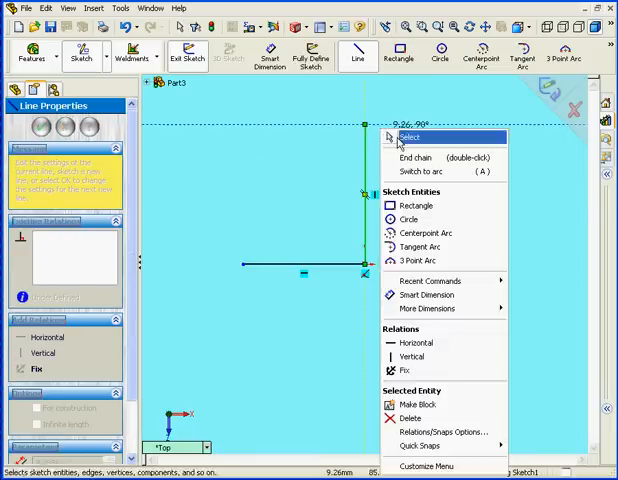
{"action": "left_click", "coordinate": [410, 136]}
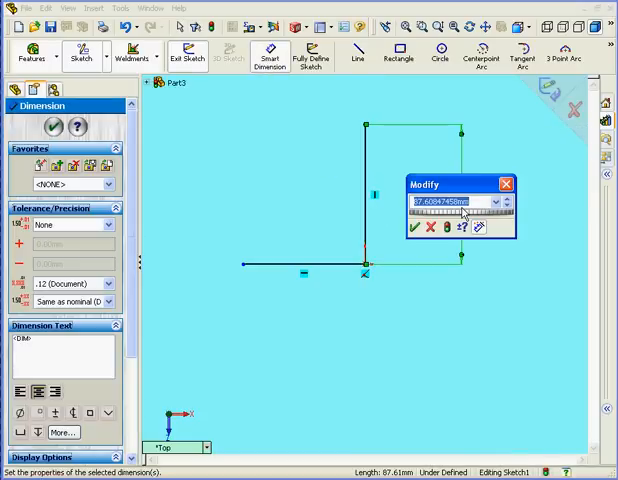
{"action": "type", "text": "100"}
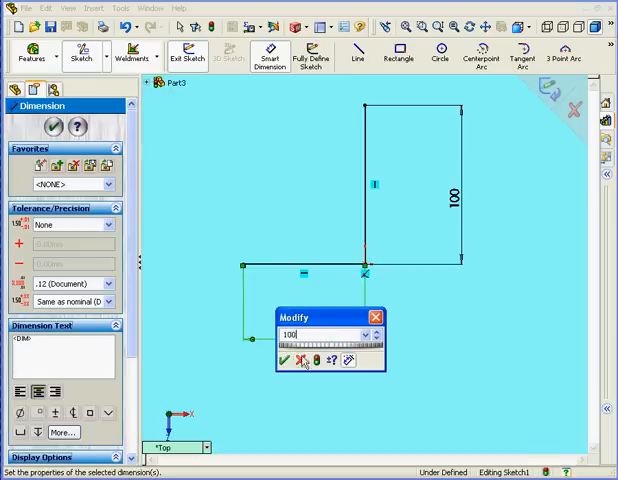
{"action": "left_click", "coordinate": [285, 361]}
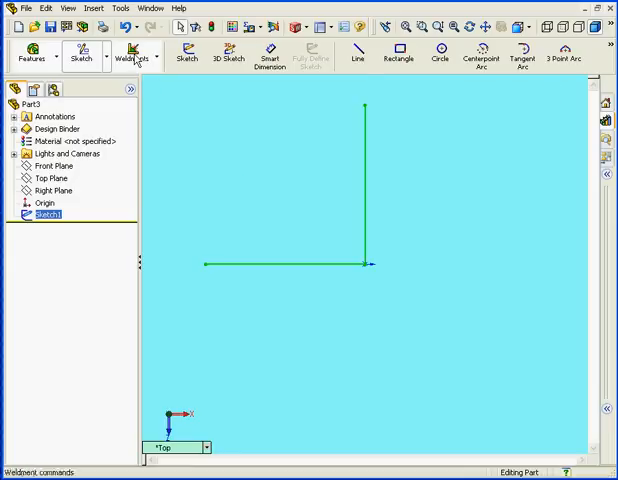
Step: Preview a My Profiles 40x20x2 structural member along both lines, zooming on a corner
{"action": "left_click", "coordinate": [131, 56]}
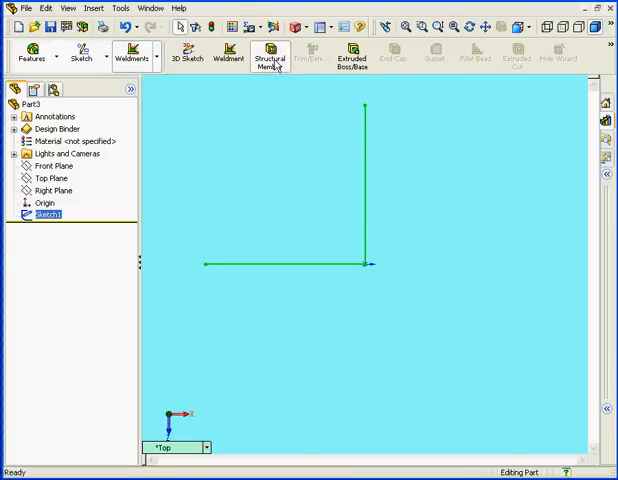
{"action": "left_click", "coordinate": [270, 57]}
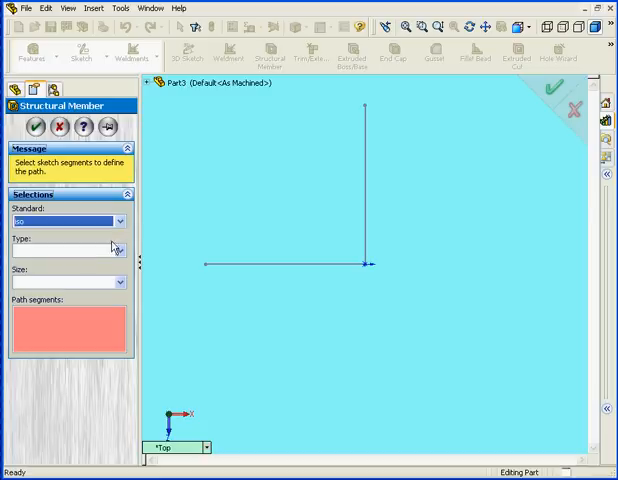
{"action": "left_click", "coordinate": [114, 249]}
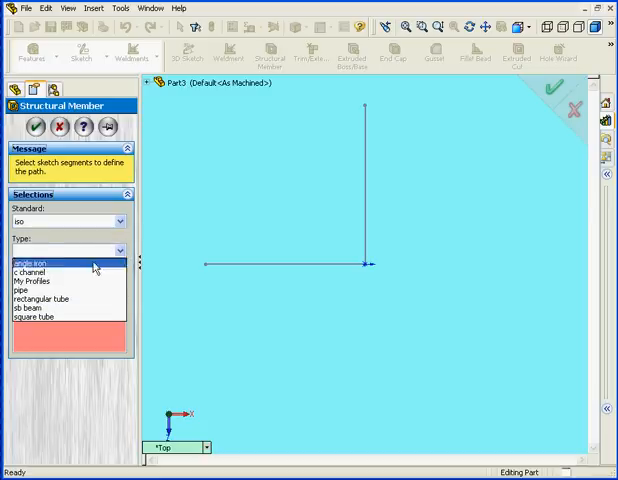
{"action": "left_click", "coordinate": [42, 283]}
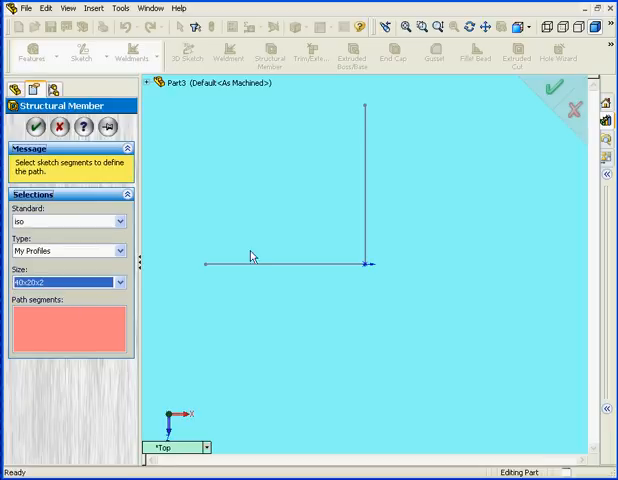
{"action": "left_click", "coordinate": [280, 263]}
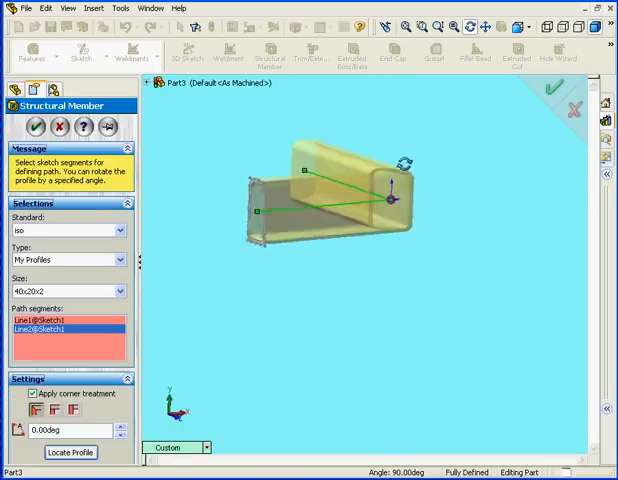
{"action": "left_click", "coordinate": [70, 452]}
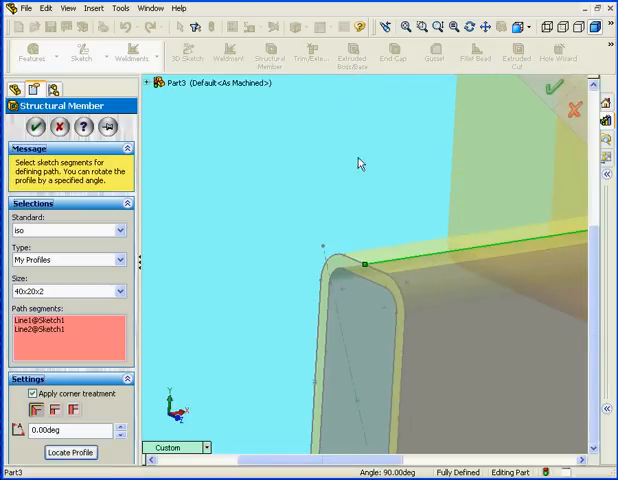
{"action": "mouse_move", "coordinate": [357, 124]}
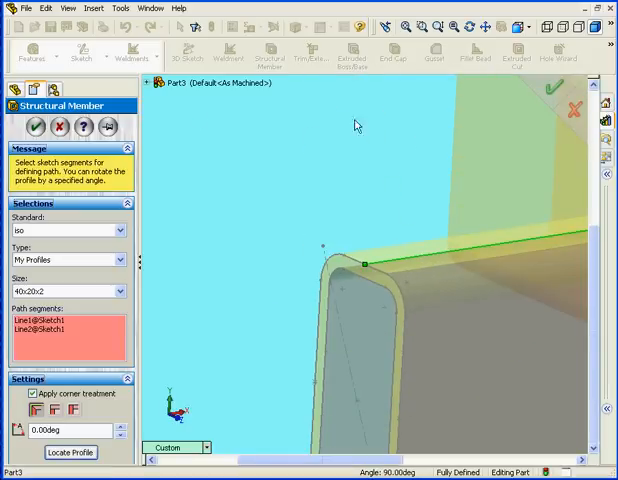